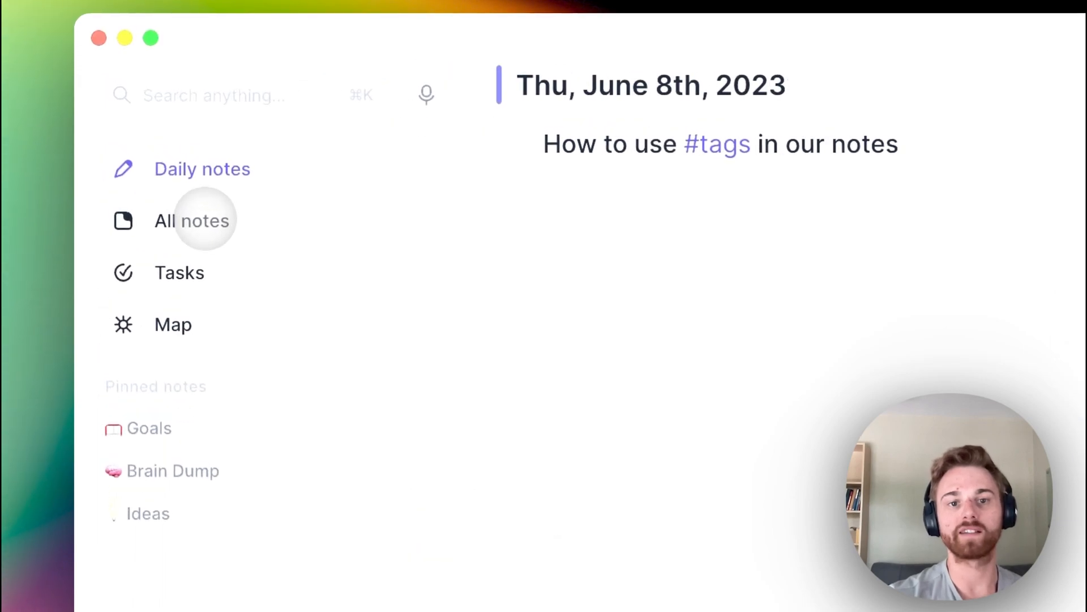
Step: Filter all notes to Books, view the Genghis Khan book note, then list #readwise notes
{"action": "left_click", "coordinate": [192, 220]}
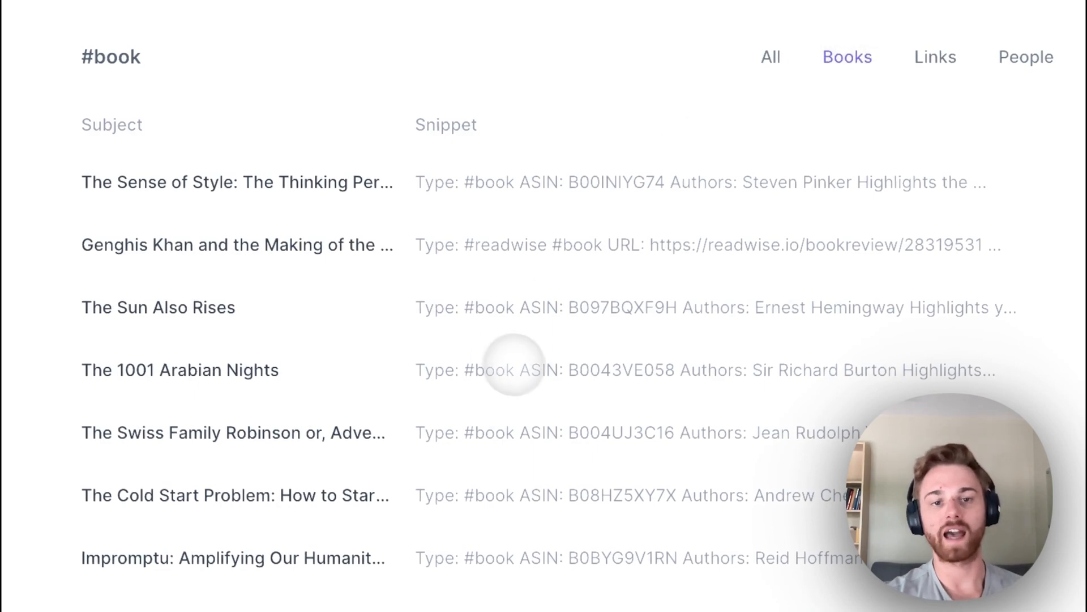
{"action": "left_click", "coordinate": [236, 244]}
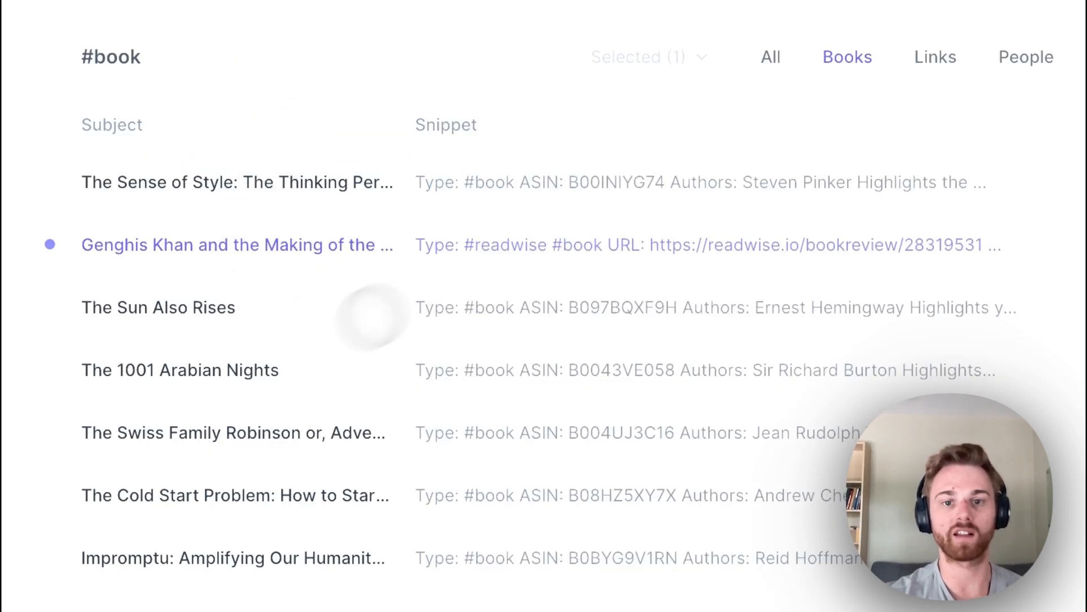
{"action": "left_click", "coordinate": [236, 245]}
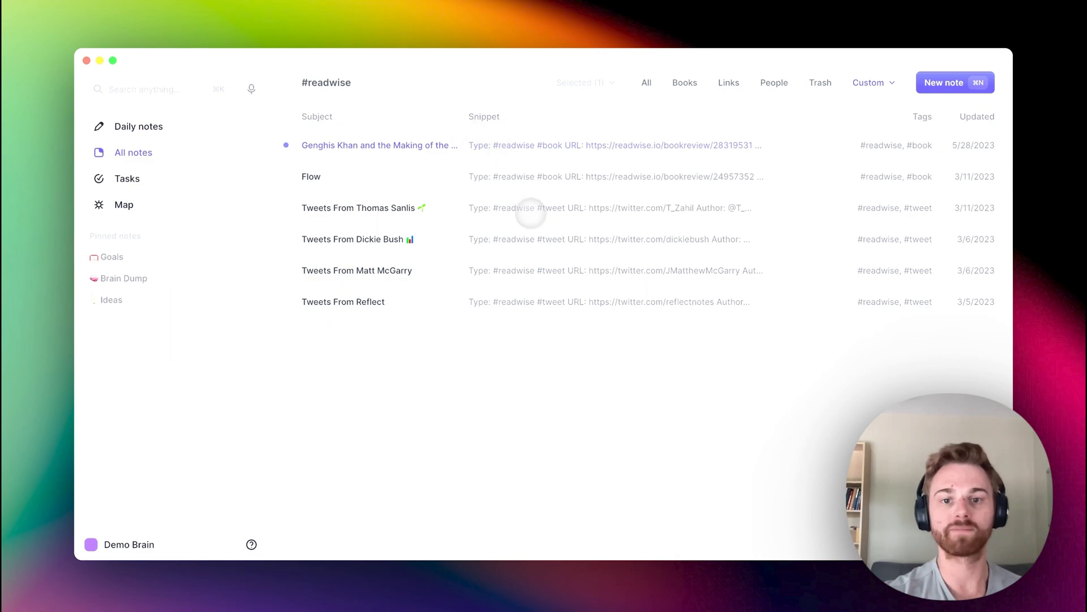
{"action": "left_click", "coordinate": [359, 207]}
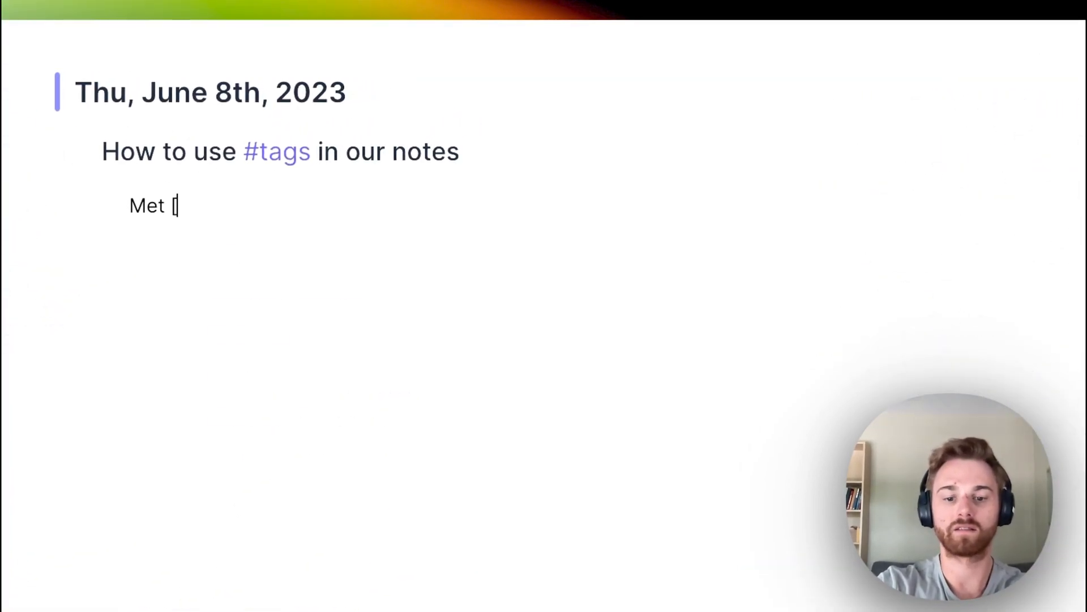
Step: Write 'Met Alex MacCaw for lunch at Blackbelly Butcher' with links, and open Blackbelly Butcher beside it
{"action": "type", "text": "Alex MacCaw for lu"}
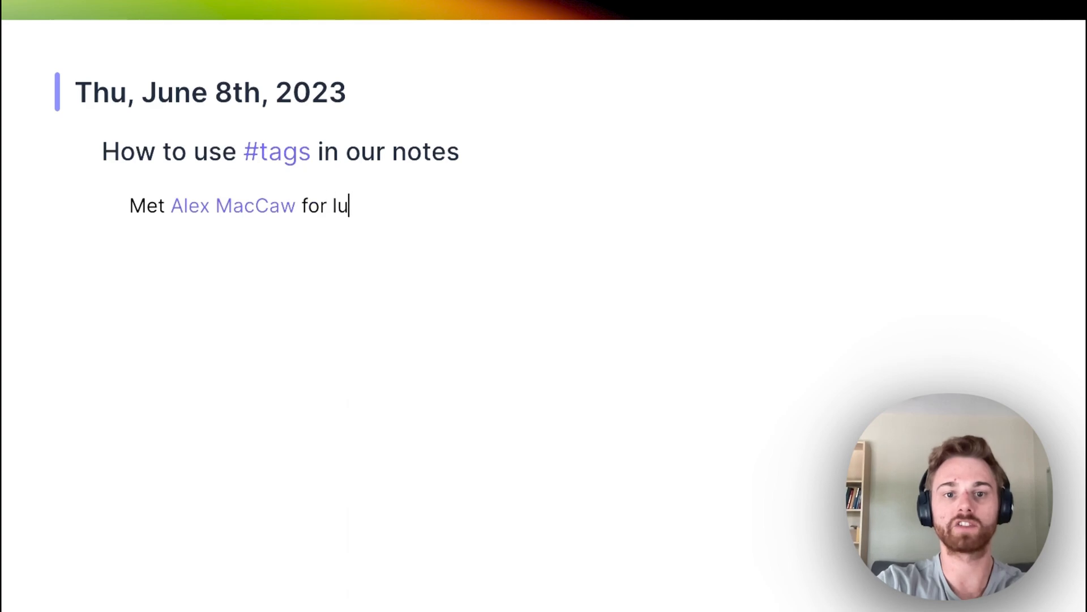
{"action": "type", "text": "nch at [["}
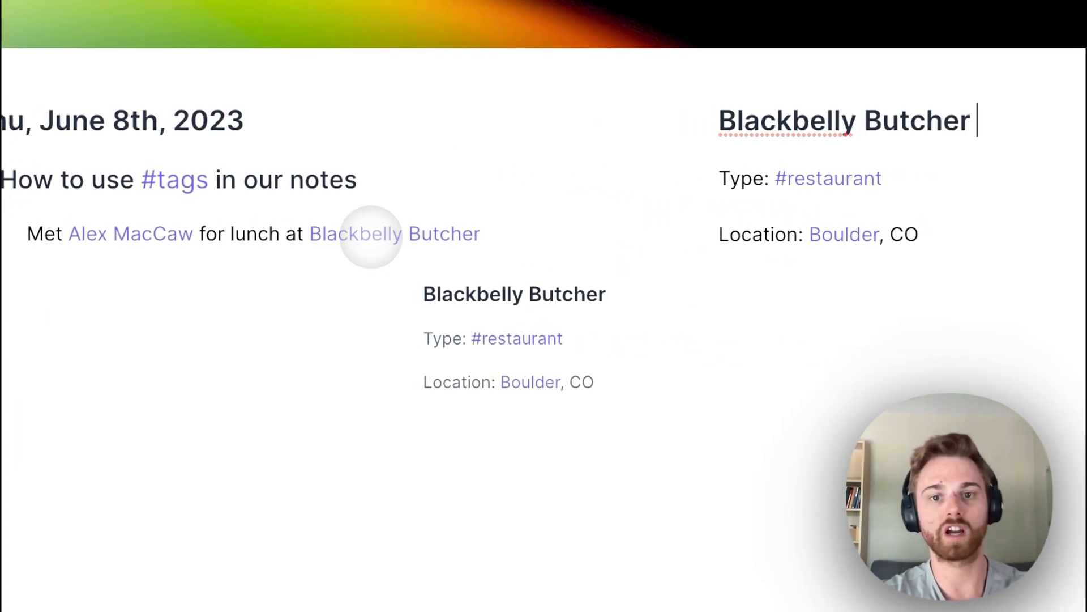
{"action": "left_click", "coordinate": [394, 234]}
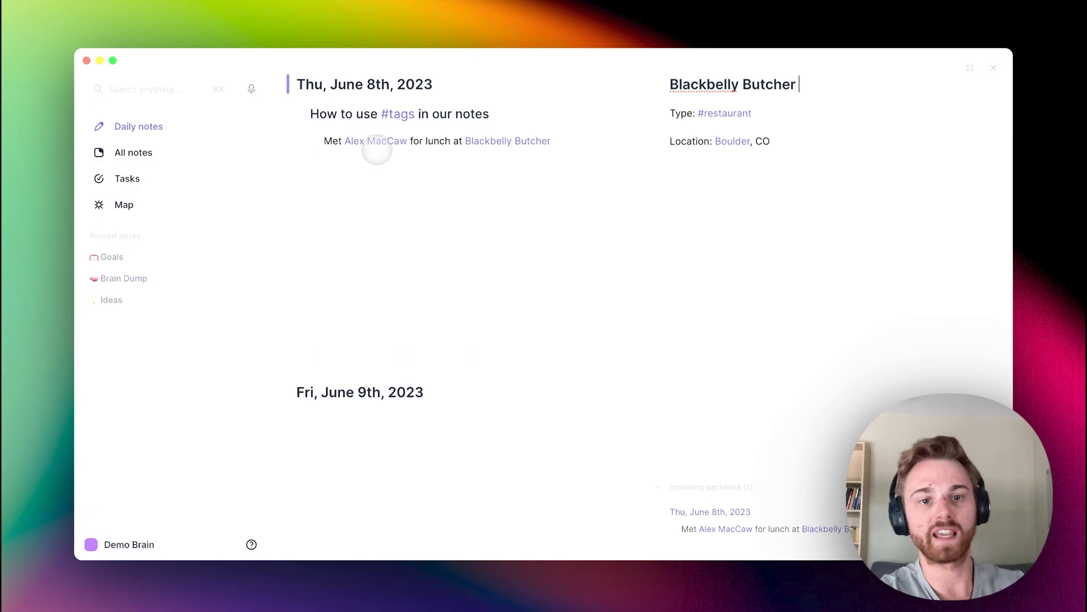
Step: View Alex MacCaw's linked note, then return to the notes list
{"action": "left_click", "coordinate": [375, 141]}
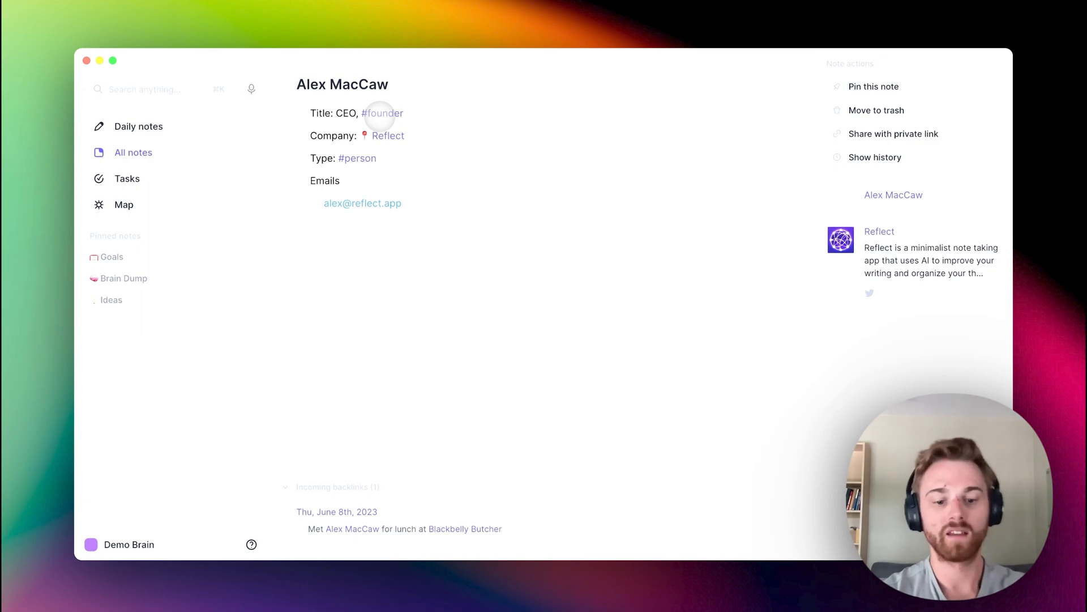
{"action": "left_click", "coordinate": [138, 126]}
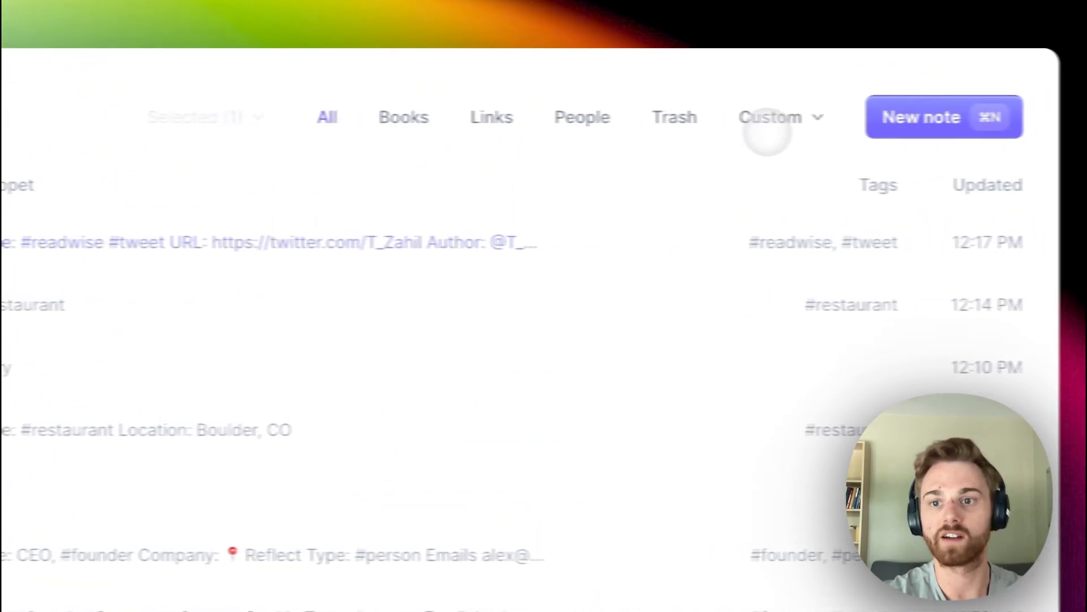
Step: Filter notes by #diyprojects, view the sprinkler system note, and return to the list
{"action": "left_click", "coordinate": [770, 116]}
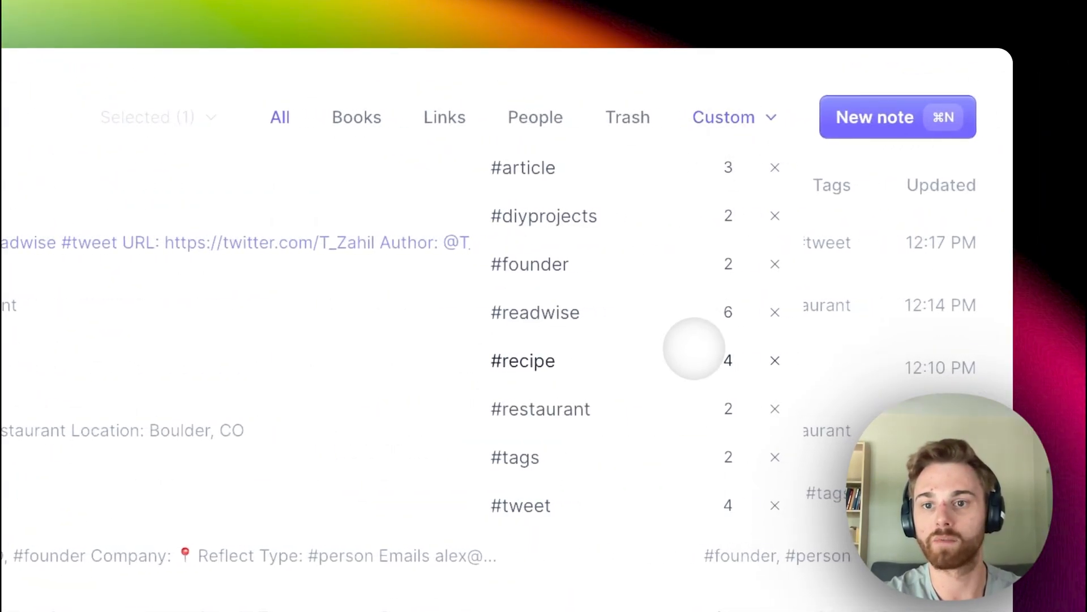
{"action": "mouse_move", "coordinate": [642, 229]}
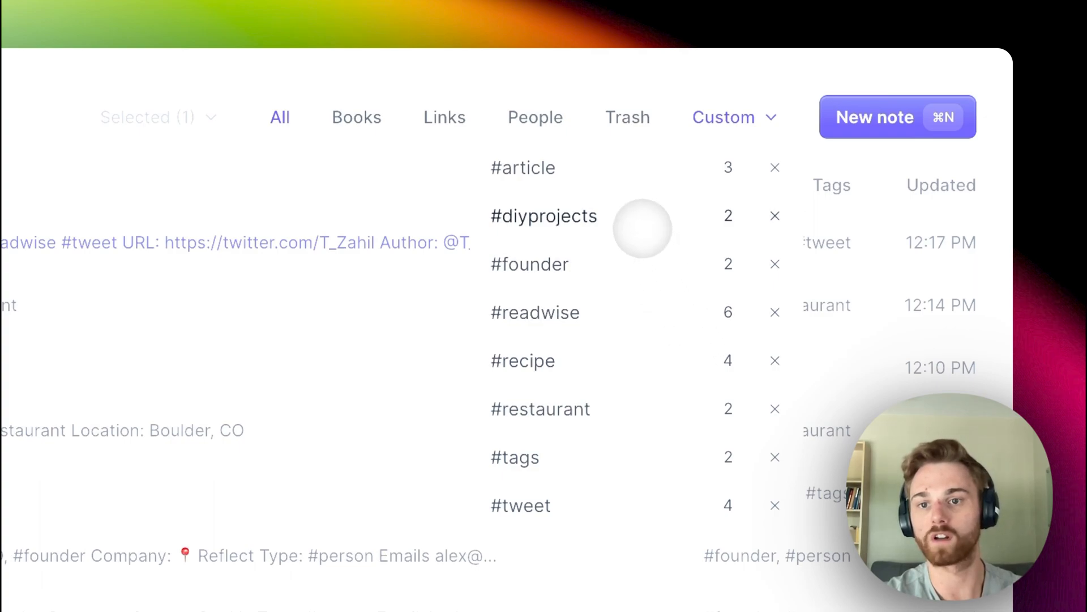
{"action": "left_click", "coordinate": [543, 216]}
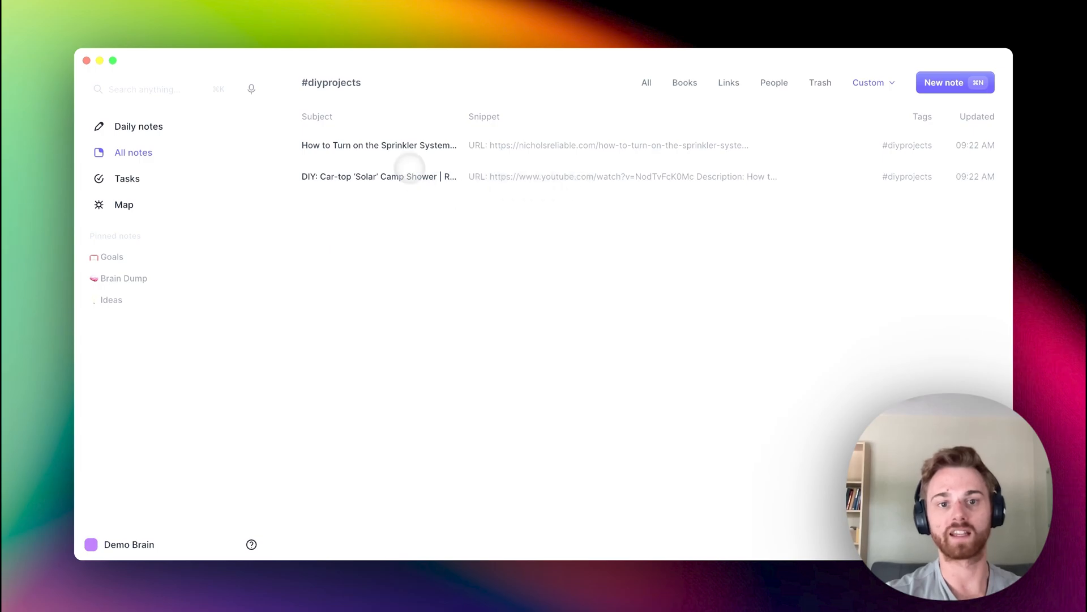
{"action": "left_click", "coordinate": [378, 145]}
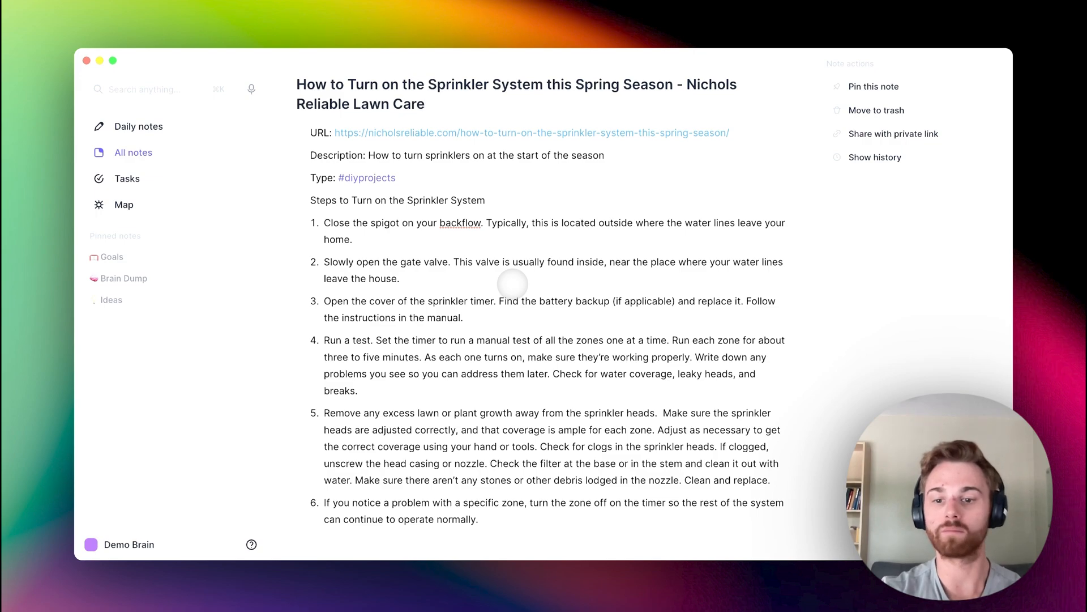
{"action": "left_click", "coordinate": [366, 177]}
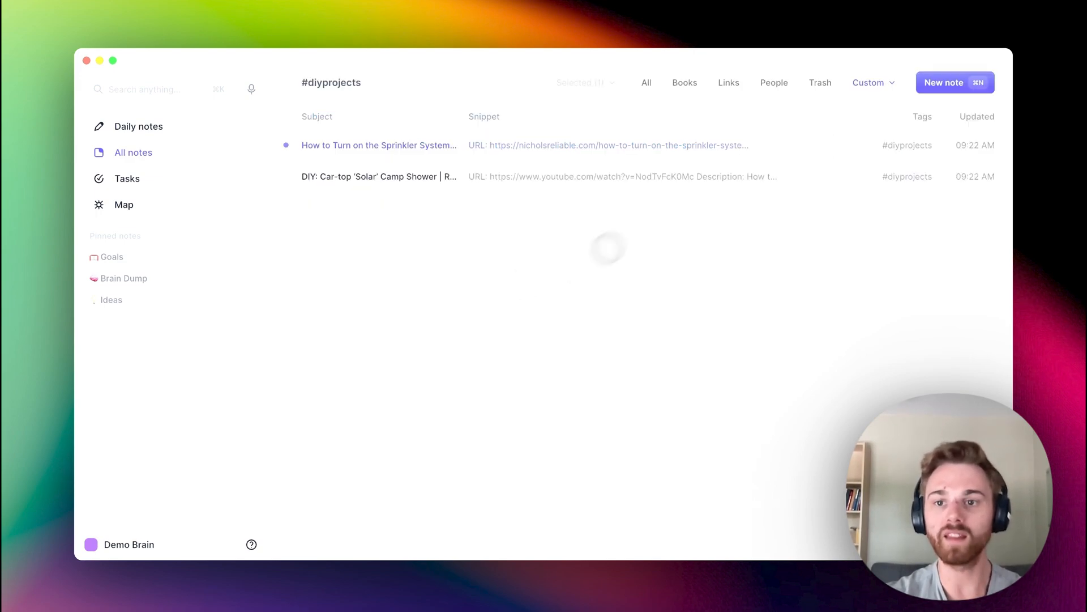
Step: Filter notes by #recipe to see four recipes, then go back to daily notes
{"action": "left_click", "coordinate": [868, 82]}
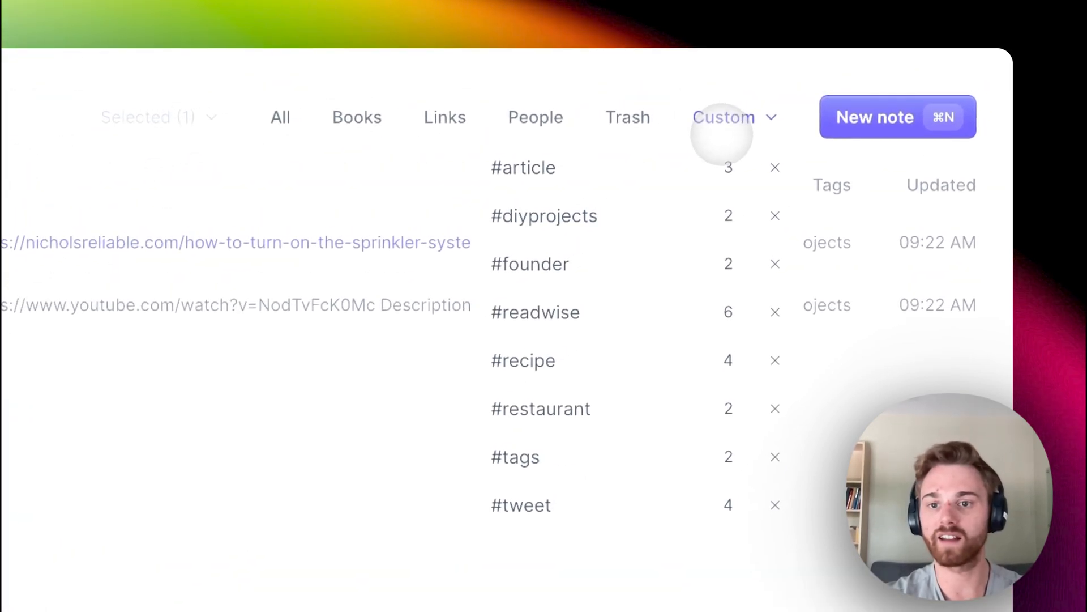
{"action": "mouse_move", "coordinate": [618, 361]}
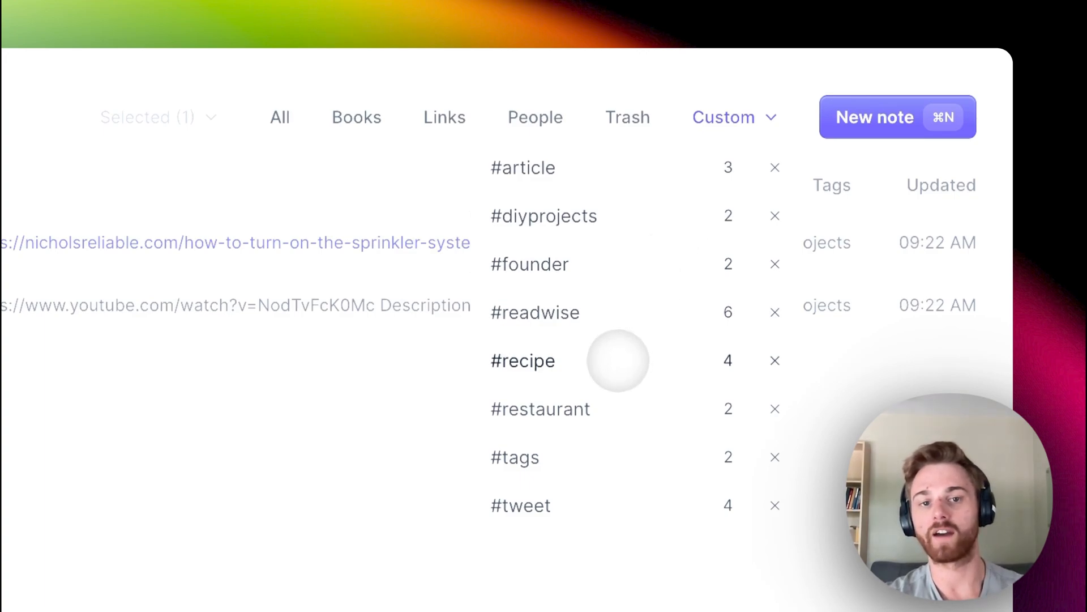
{"action": "left_click", "coordinate": [523, 361]}
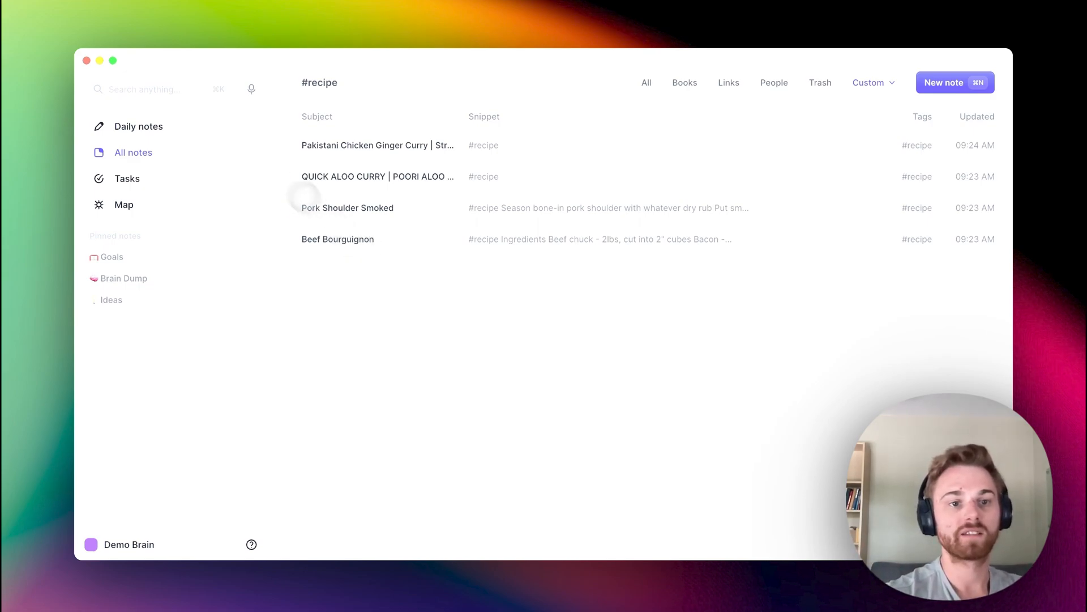
{"action": "left_click", "coordinate": [139, 125]}
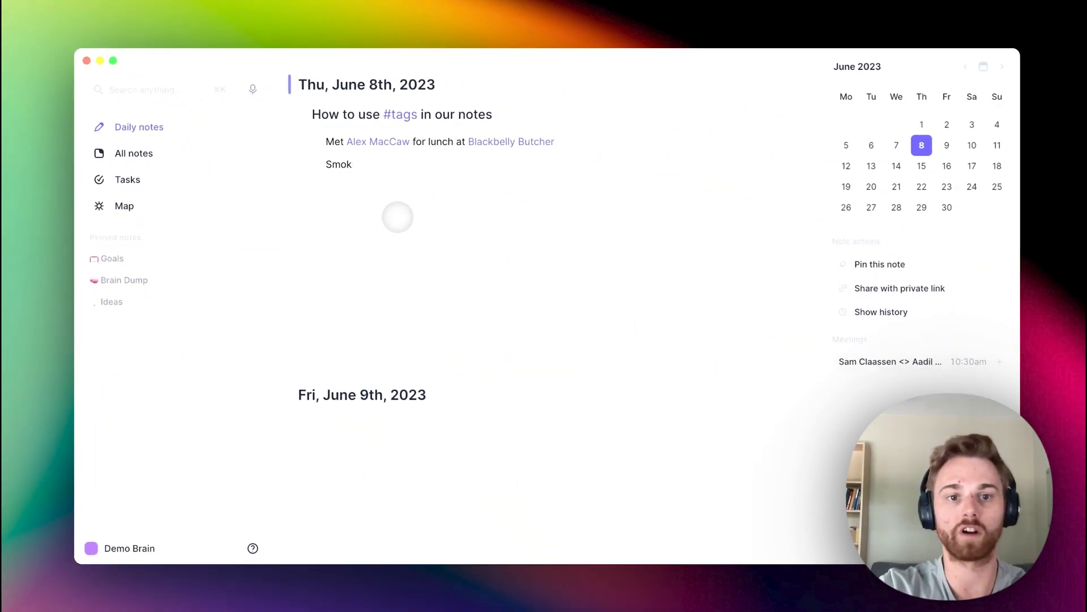
Step: Add 'Made [[Pork Shoulder Smoked' tagged #recipe to the daily note and list #recipe notes
{"action": "type", "text": "Made [["}
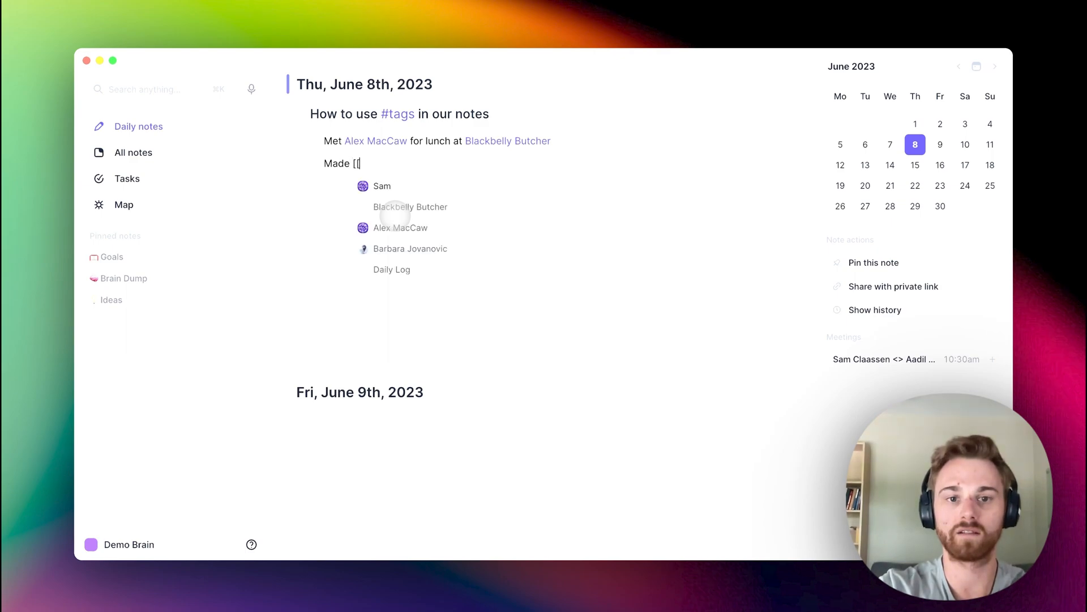
{"action": "type", "text": "Pork Shoulder Smoked"}
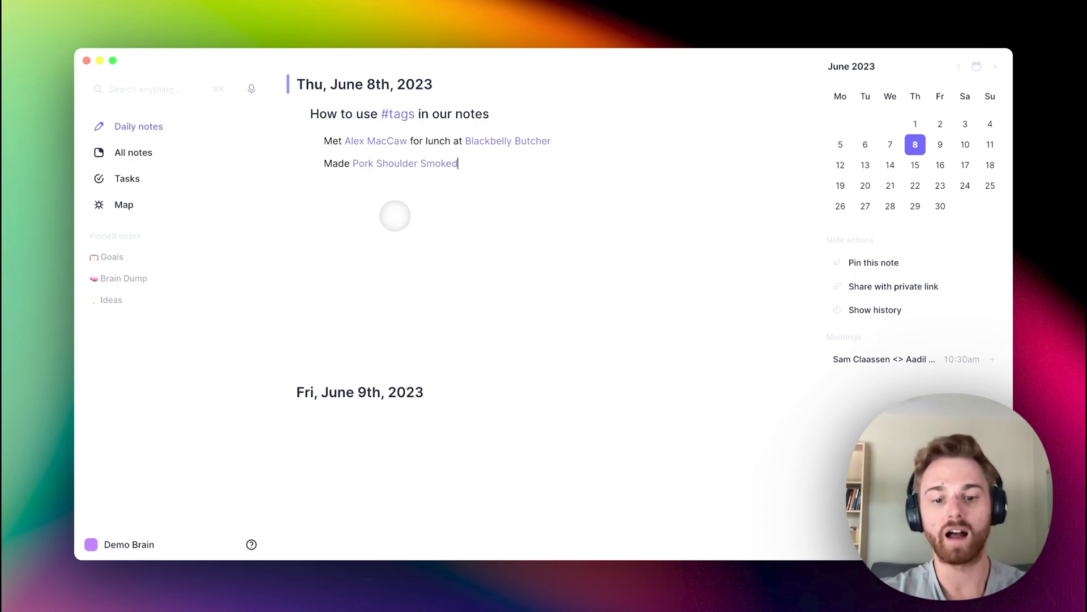
{"action": "type", "text": "#re"}
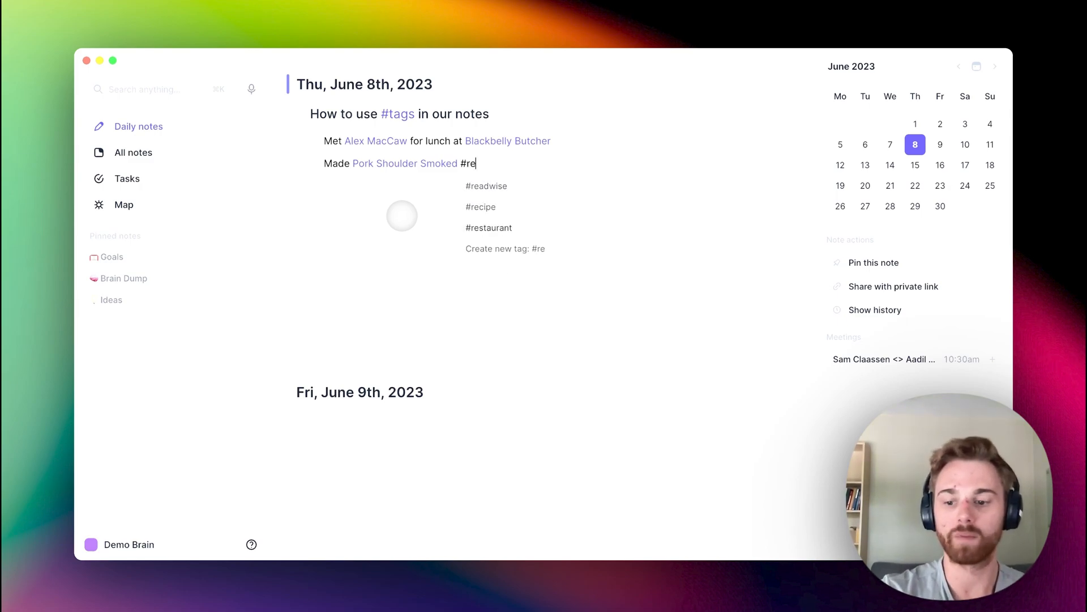
{"action": "left_click", "coordinate": [479, 207]}
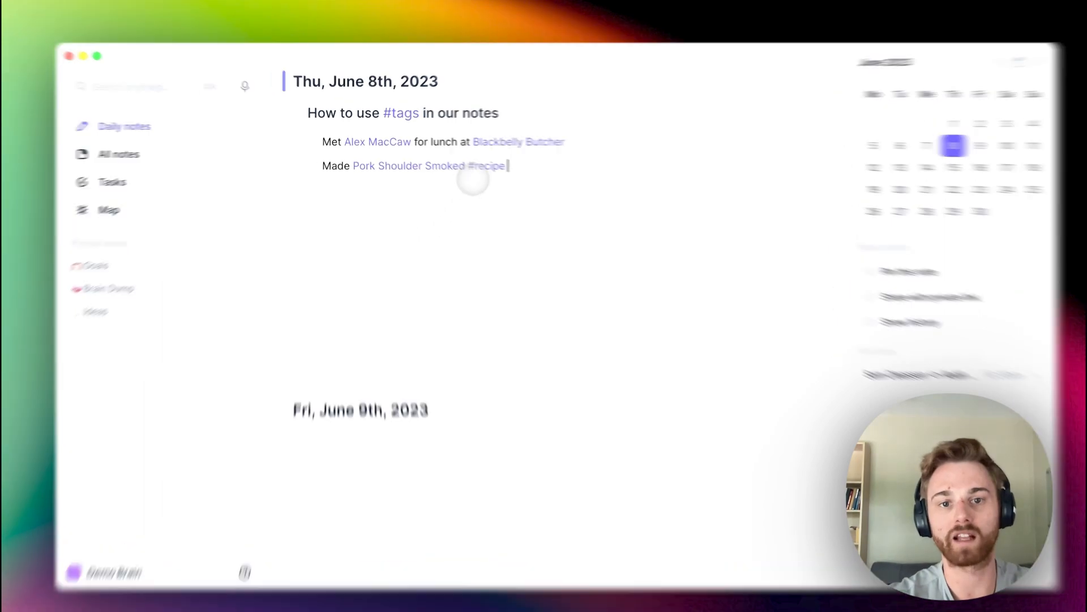
{"action": "left_click", "coordinate": [488, 166]}
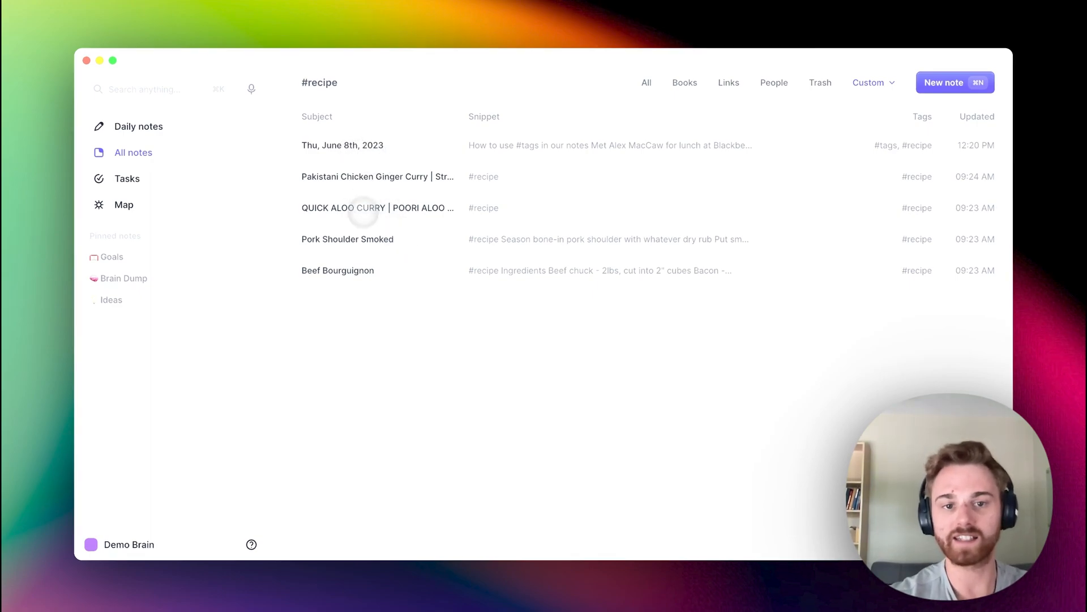
Step: Select Pork Shoulder Smoked in the #recipe list, then switch to another tag filter
{"action": "left_click", "coordinate": [347, 239]}
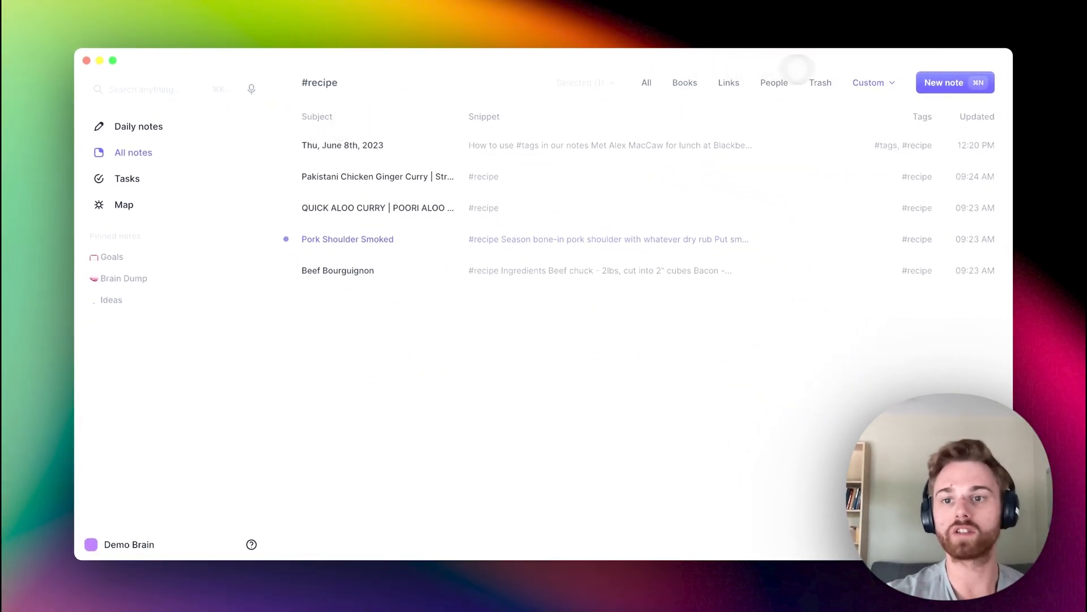
{"action": "left_click", "coordinate": [868, 83]}
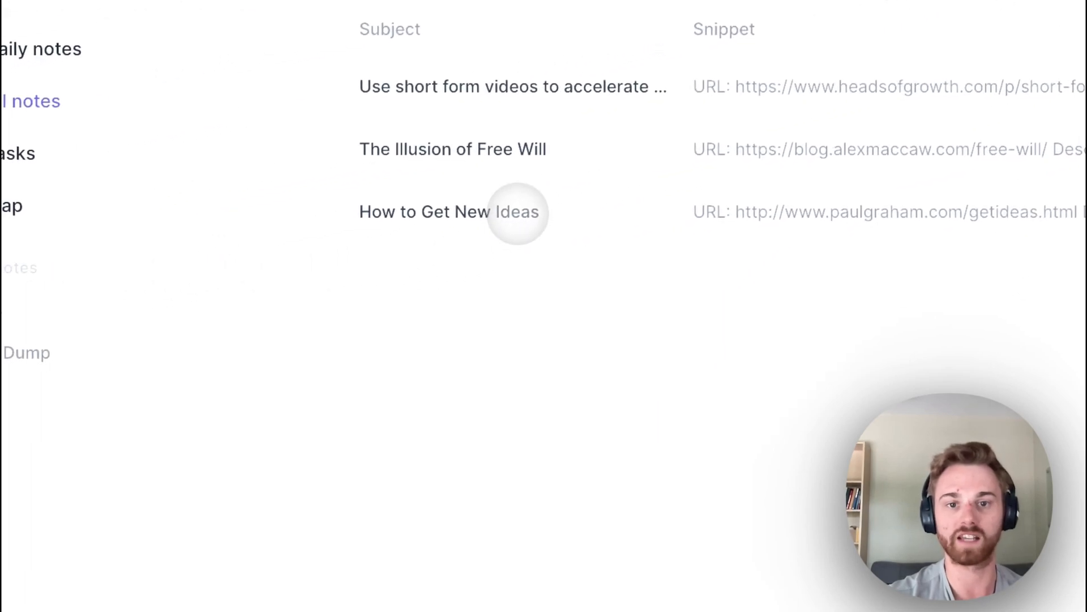
Step: Read The Illusion of Free Will article note, then view the map of linked notes
{"action": "left_click", "coordinate": [451, 148]}
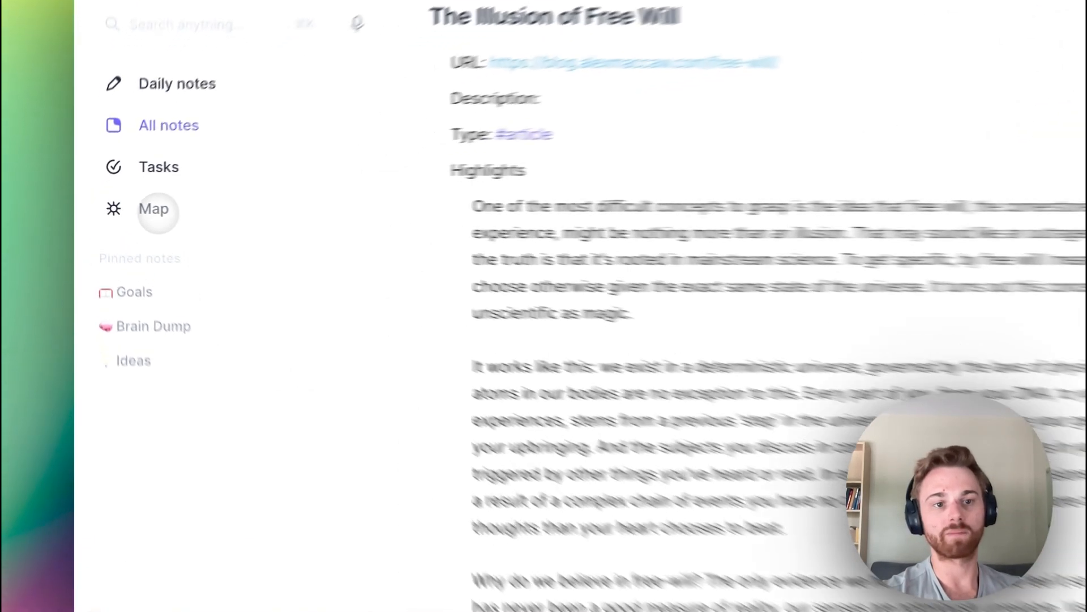
{"action": "left_click", "coordinate": [153, 209]}
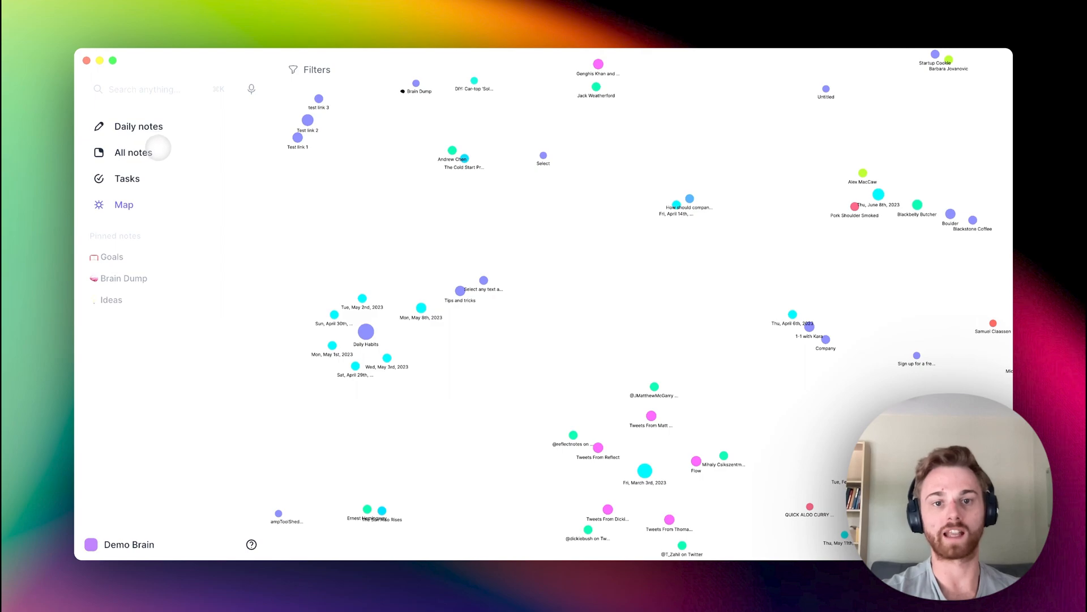
Step: Show all notes and the tag list with counts, including #recipe at 5
{"action": "left_click", "coordinate": [133, 152]}
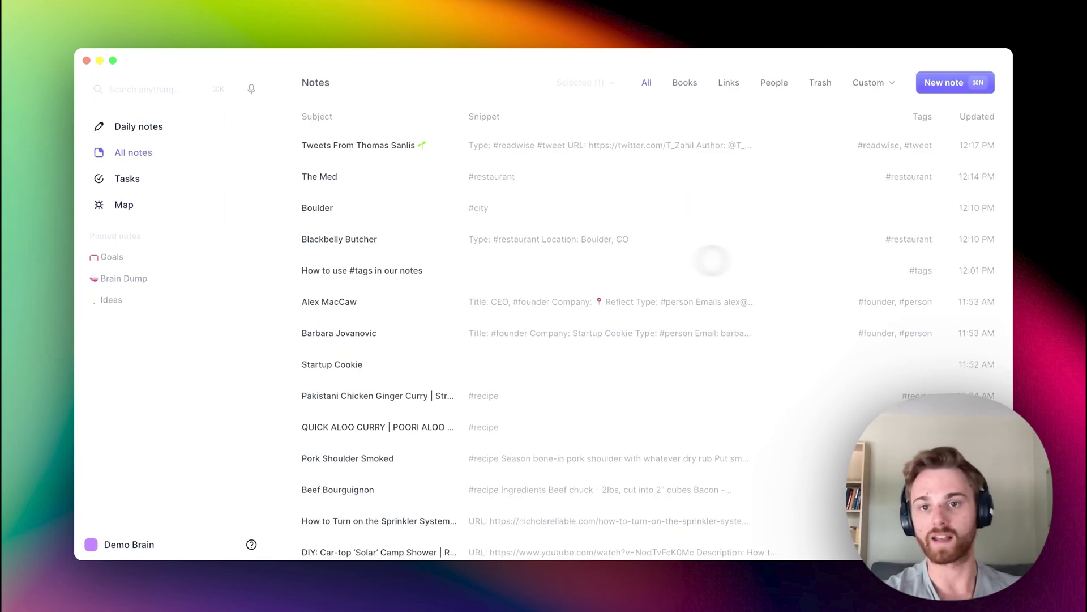
{"action": "left_click", "coordinate": [868, 83]}
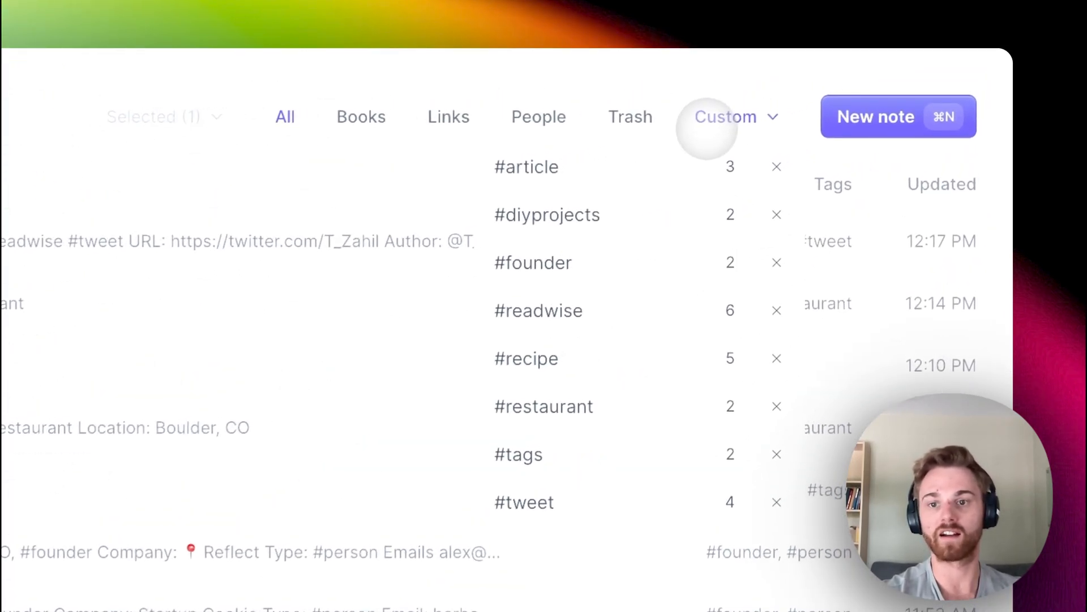